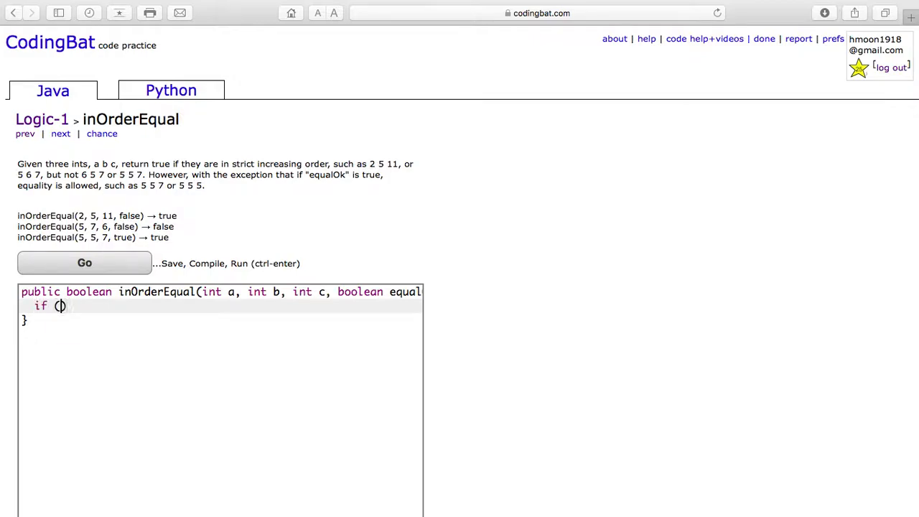
Add an if (equalOk) branch returning (a == b || b == c || (b == c && c == a)).
type("equalOk")
type("return")
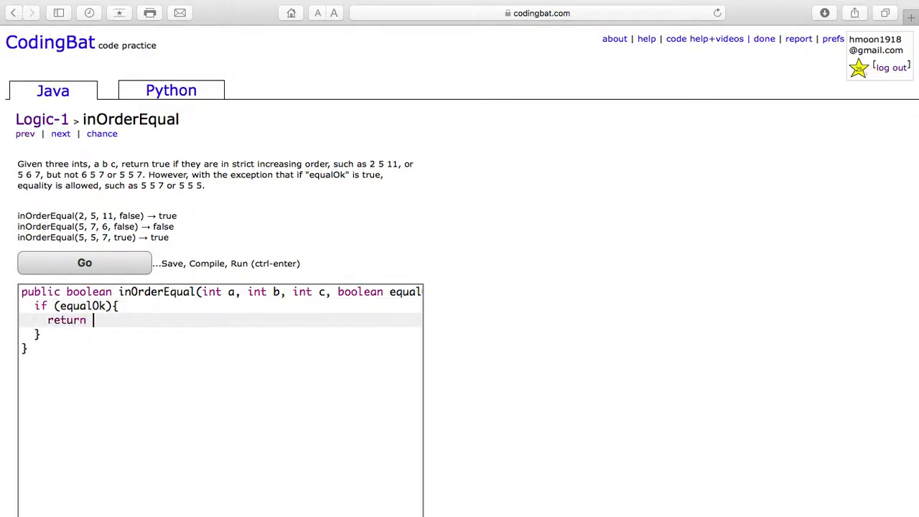
type("()")
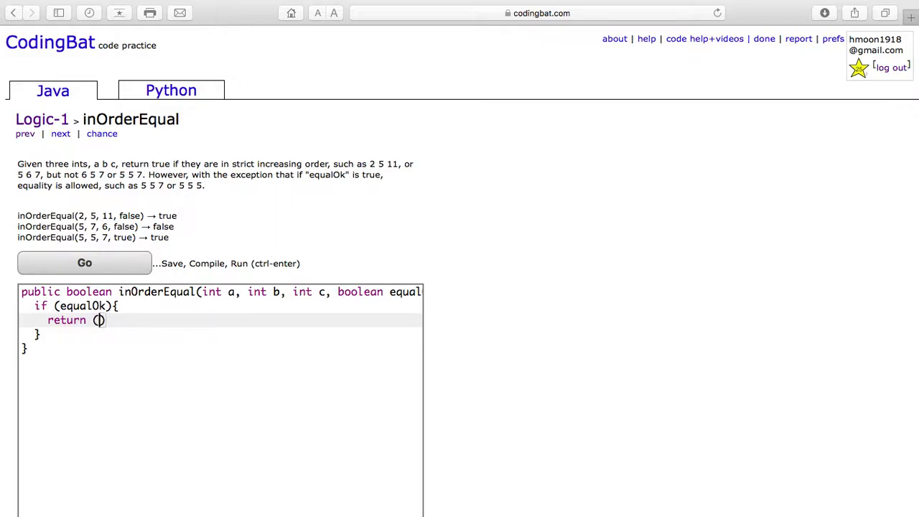
type("(a")
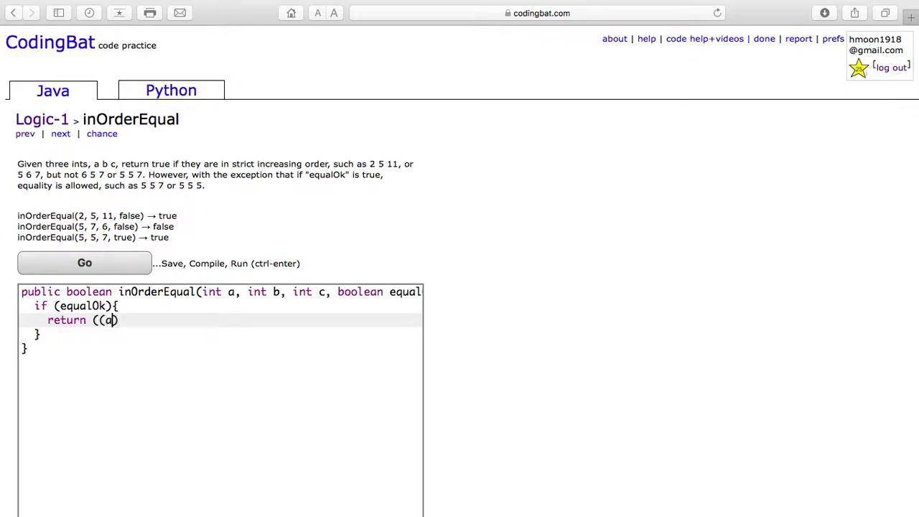
type("== b || b ==")
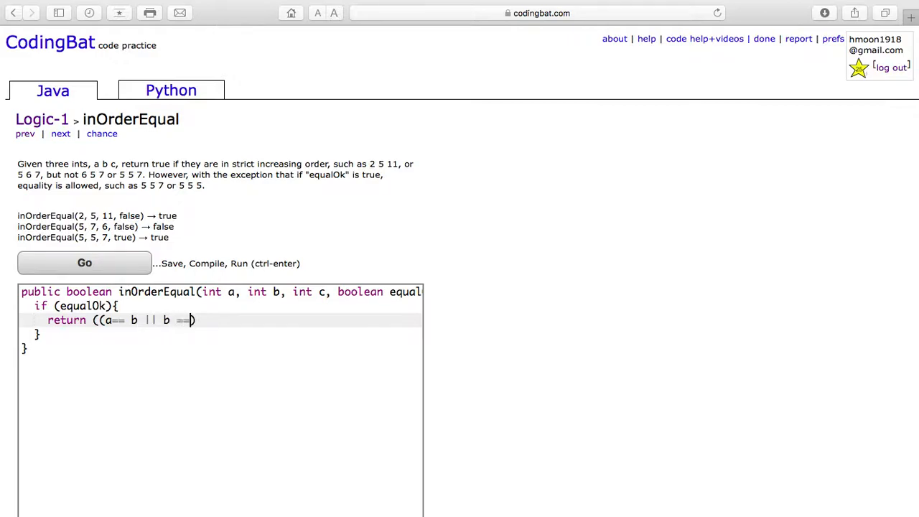
type("c)")
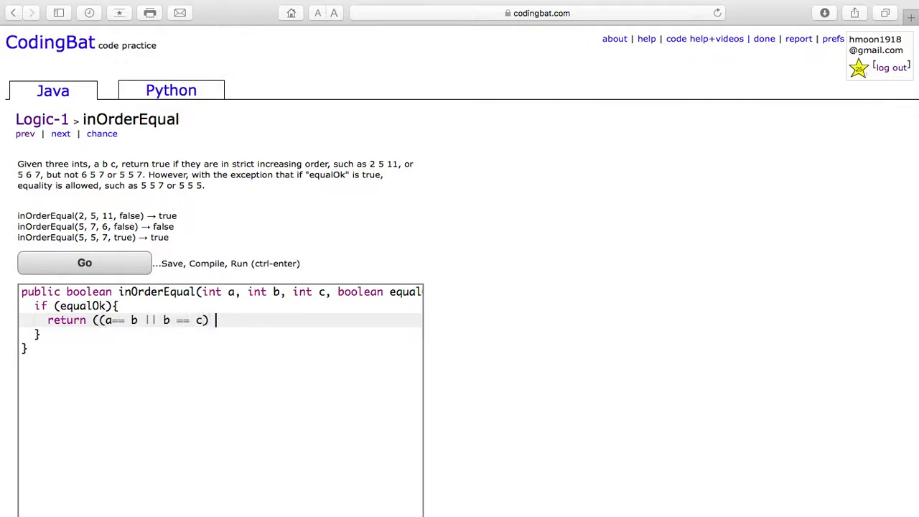
mouse_move(233, 370)
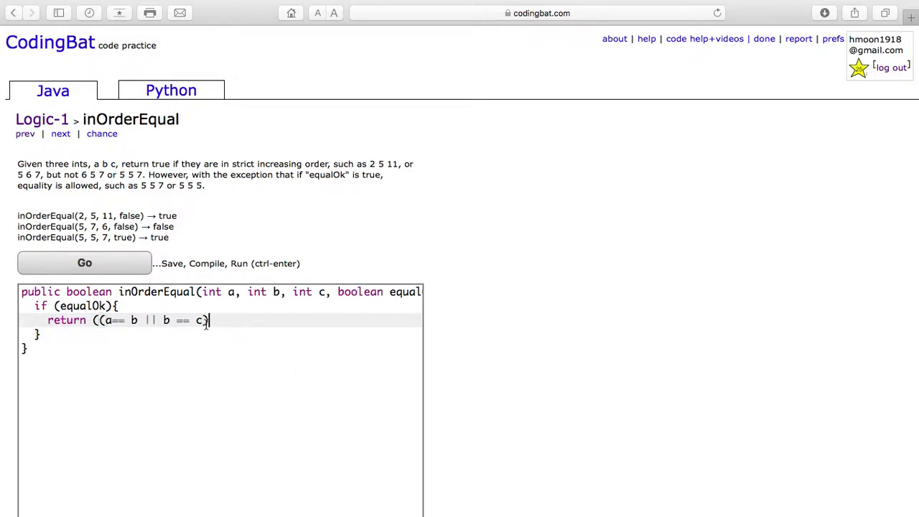
type("||")
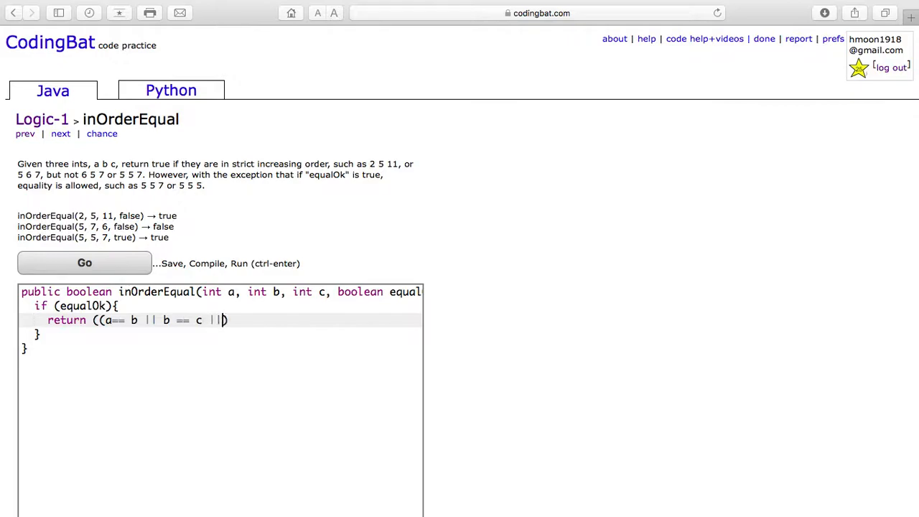
type("(b== c &&")
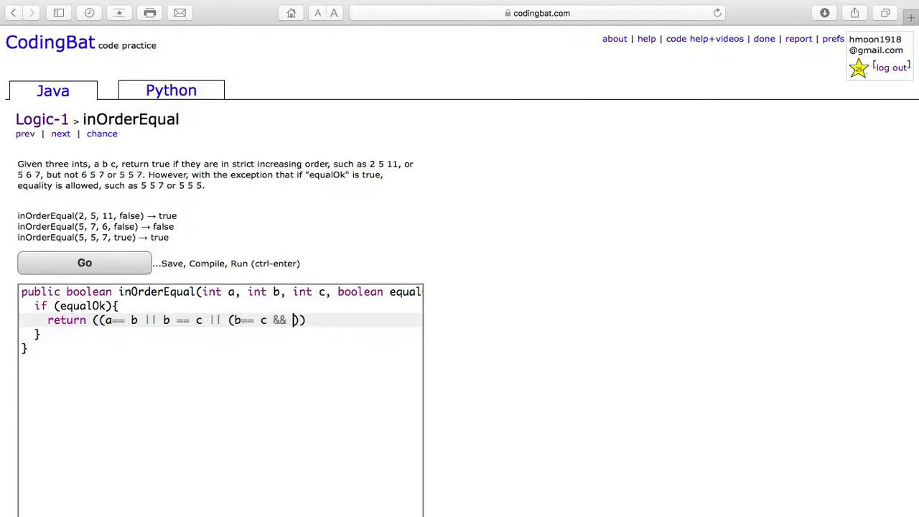
type("c ==")
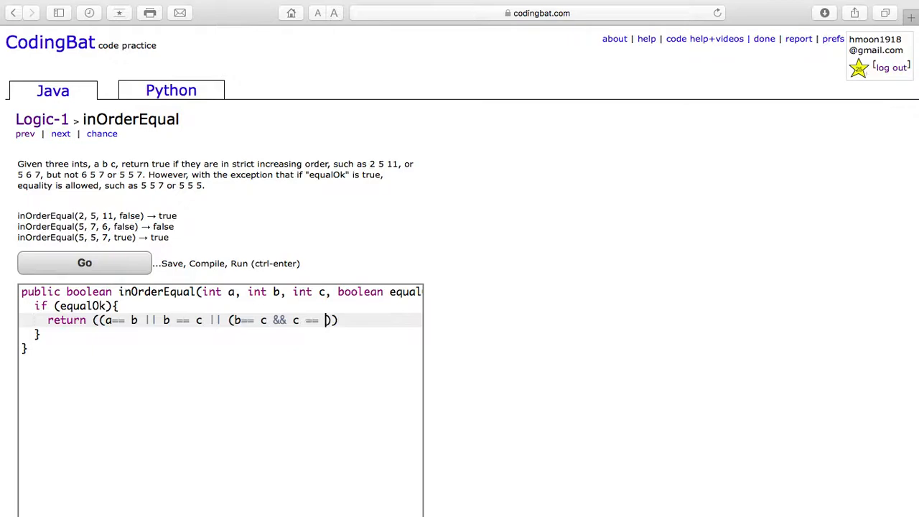
type("a)")
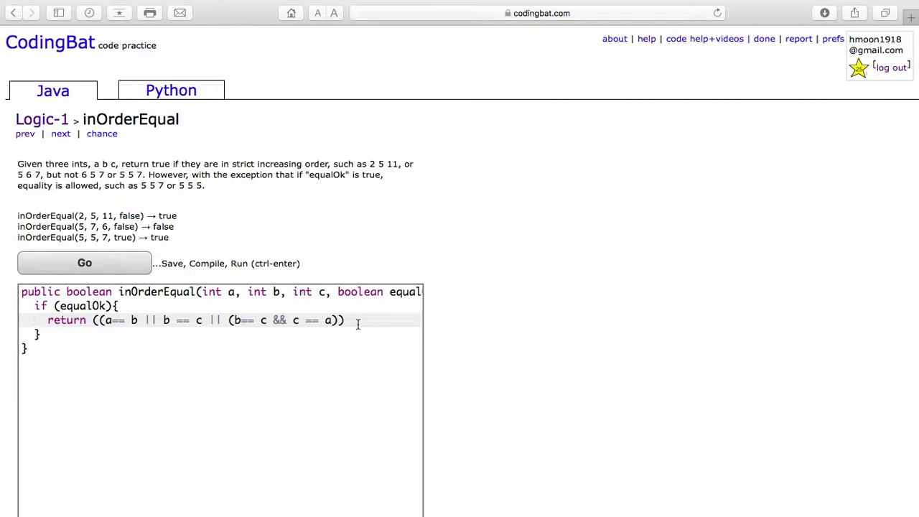
Append && (b >= a && c >= b) to the equalOk return and close the branch.
type("&& (b")
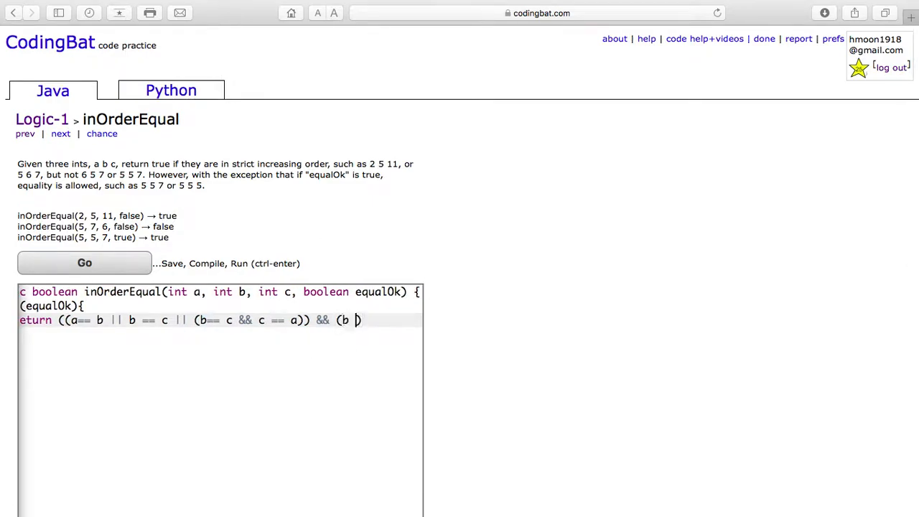
type(">>")
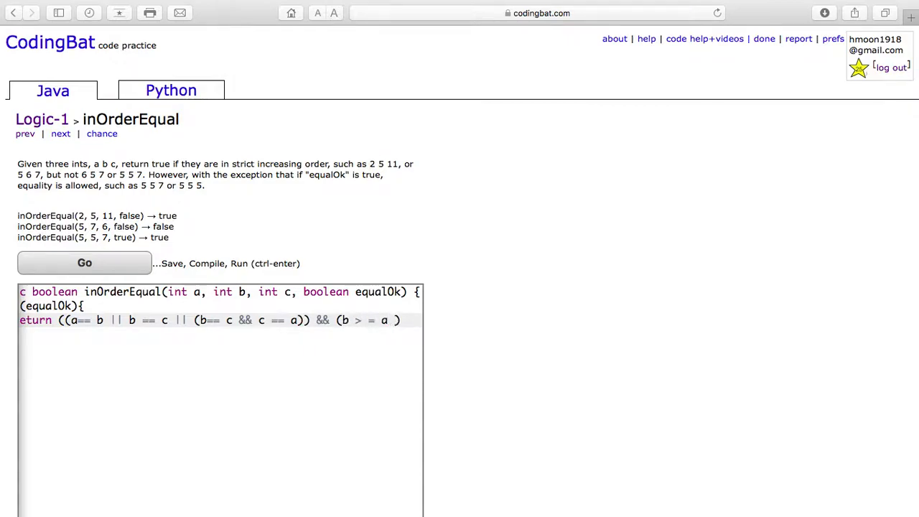
type("&&")
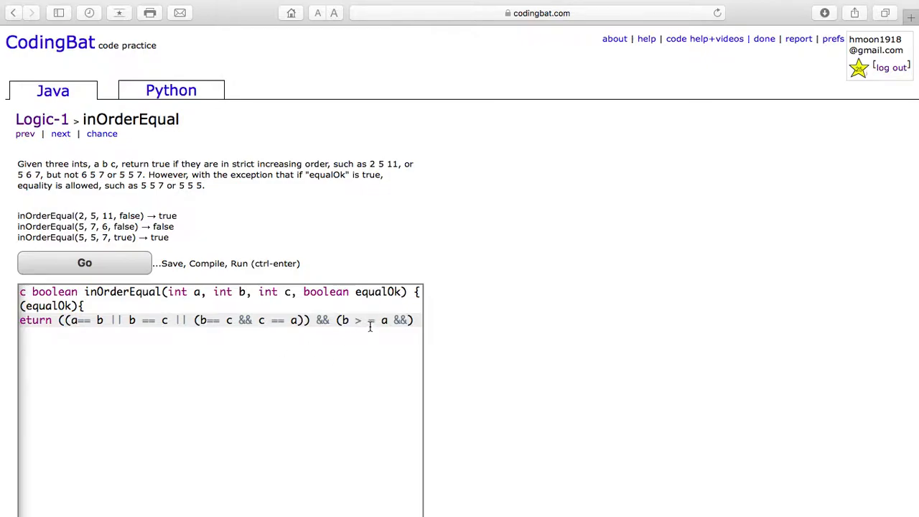
type("=")
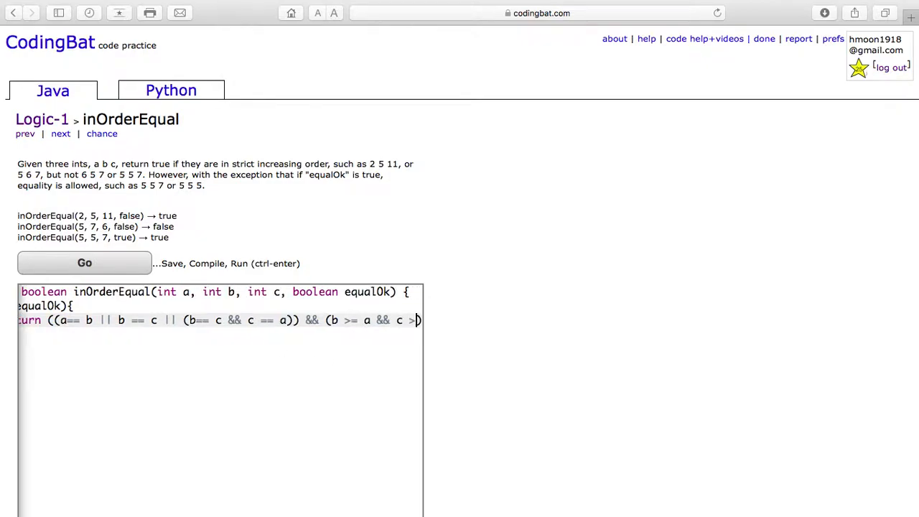
type("b)")
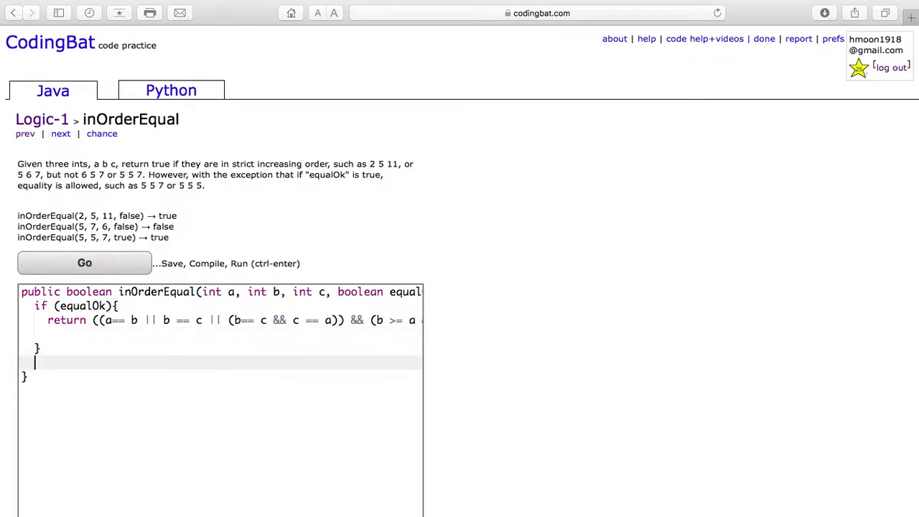
Add the fallback return (b > a && c > b); and run all tests with Go.
type("return (b )")
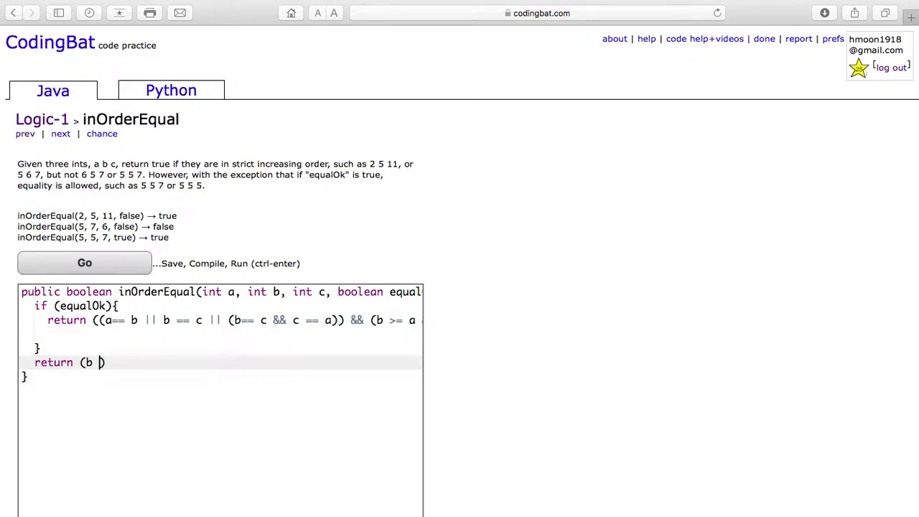
type(">a && c")
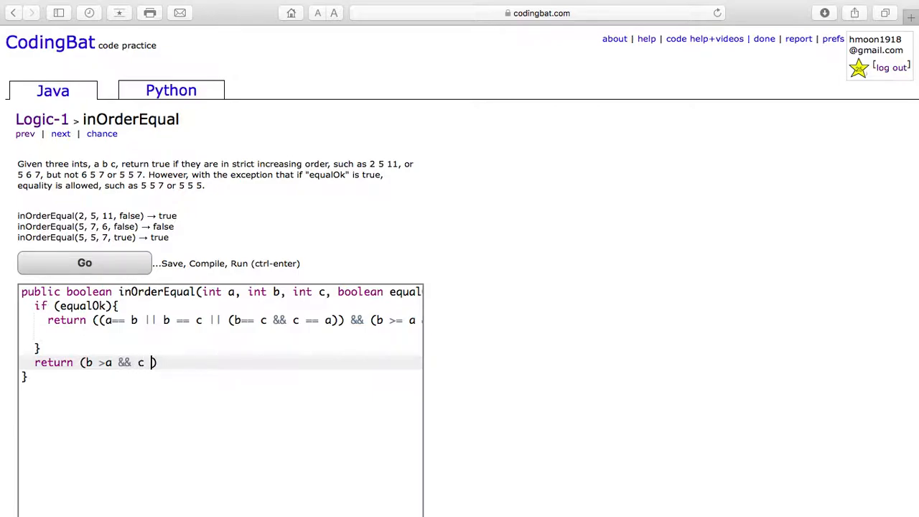
type(">b);")
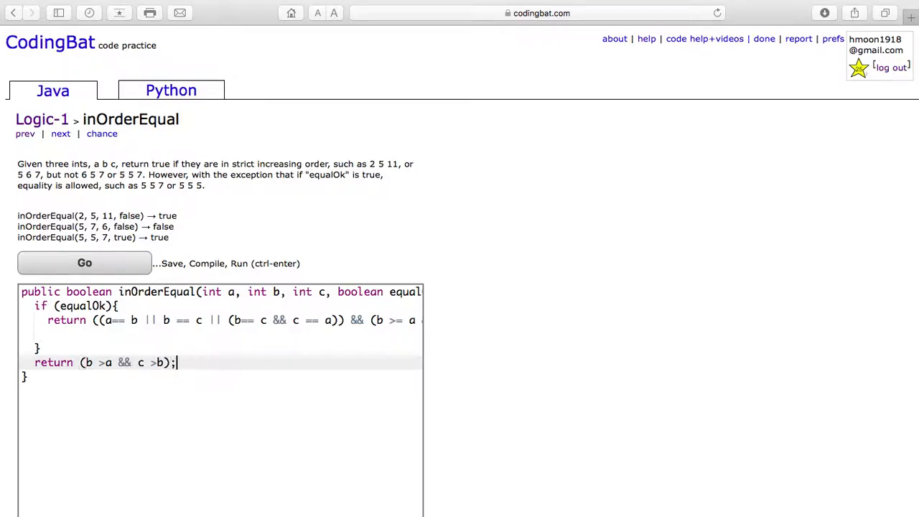
left_click(84, 263)
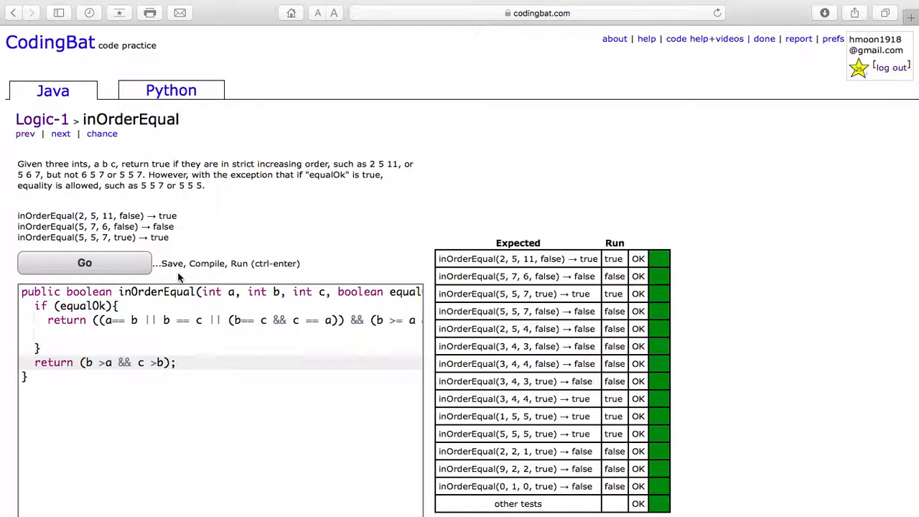